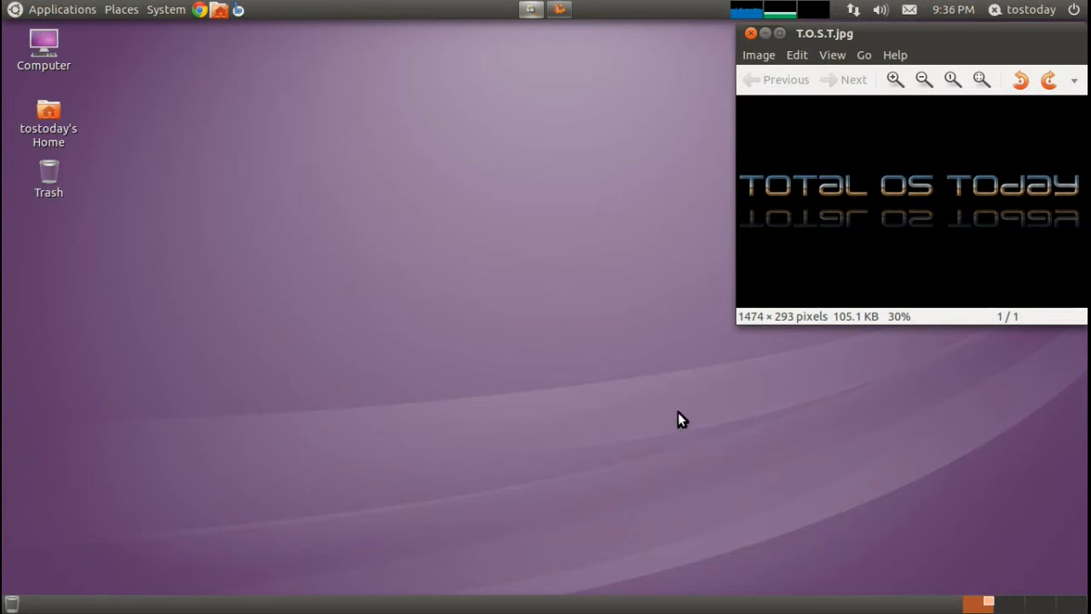
mouse_move(661, 392)
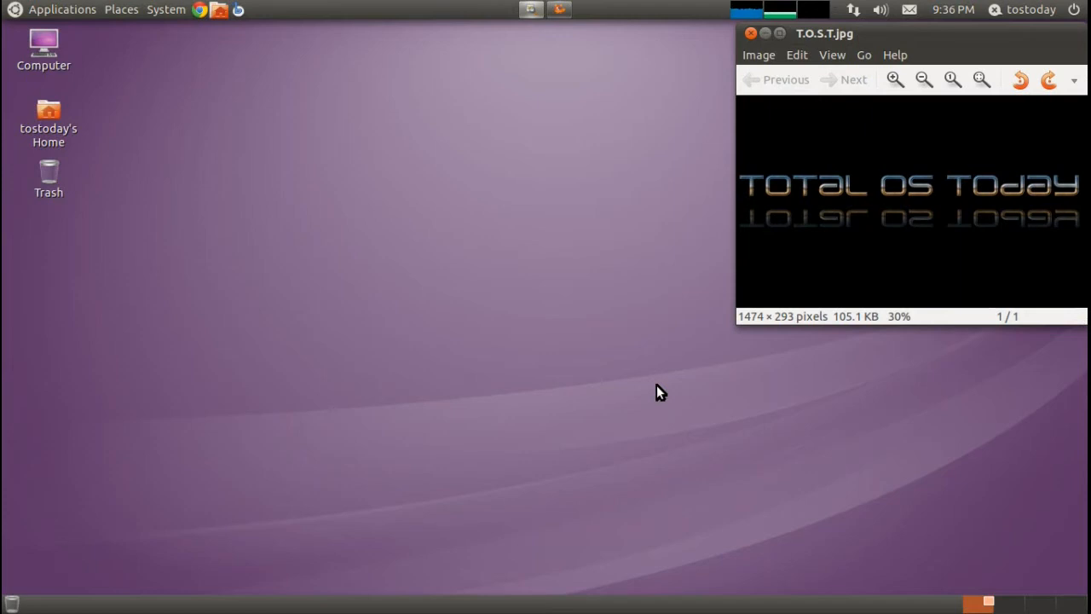
mouse_move(442, 237)
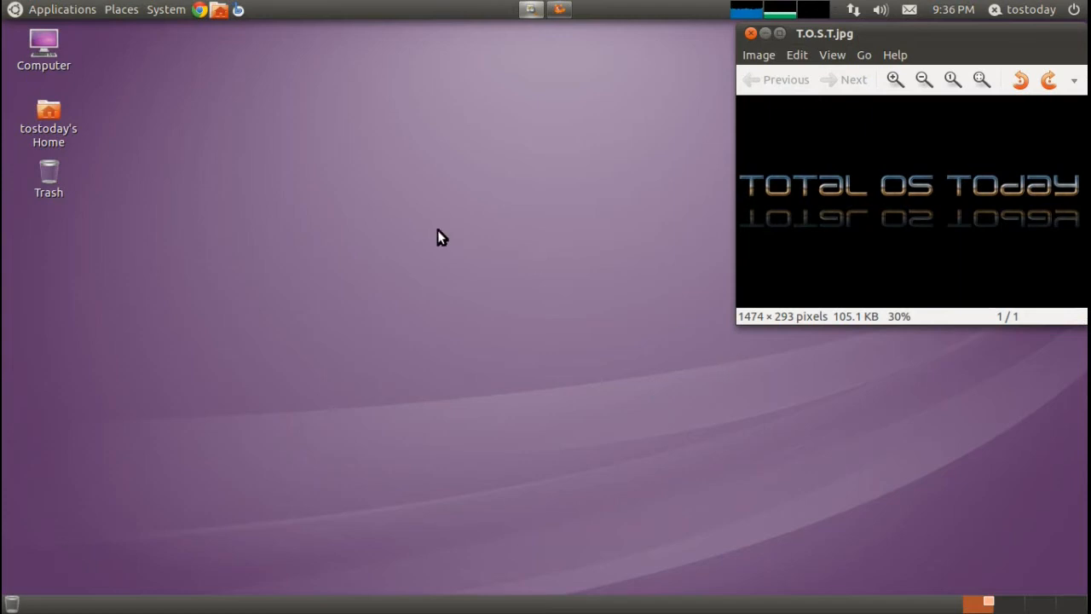
left_click(121, 10)
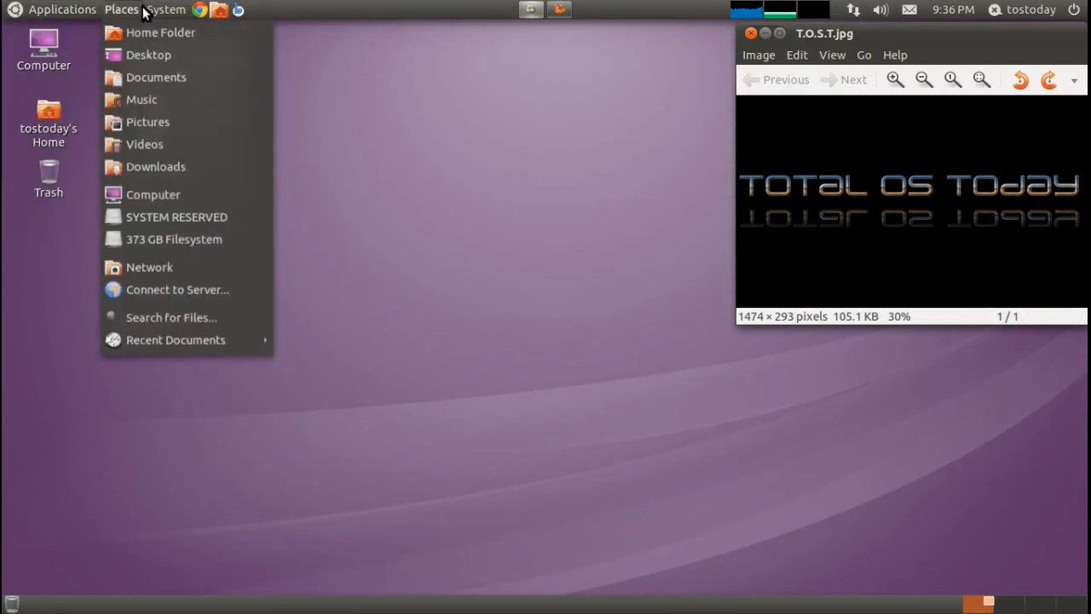
left_click(51, 10)
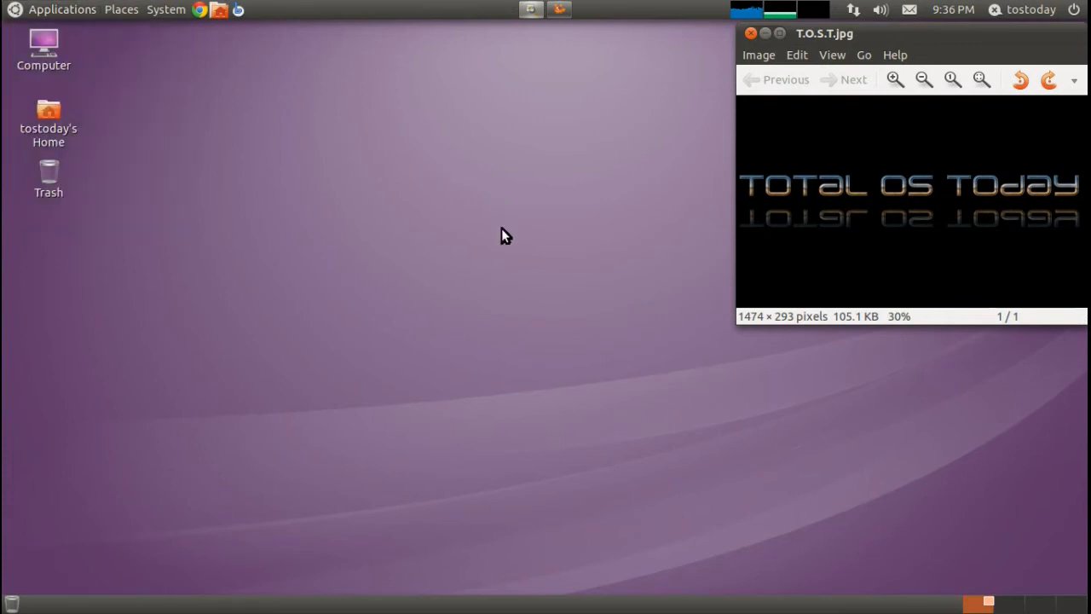
mouse_move(512, 249)
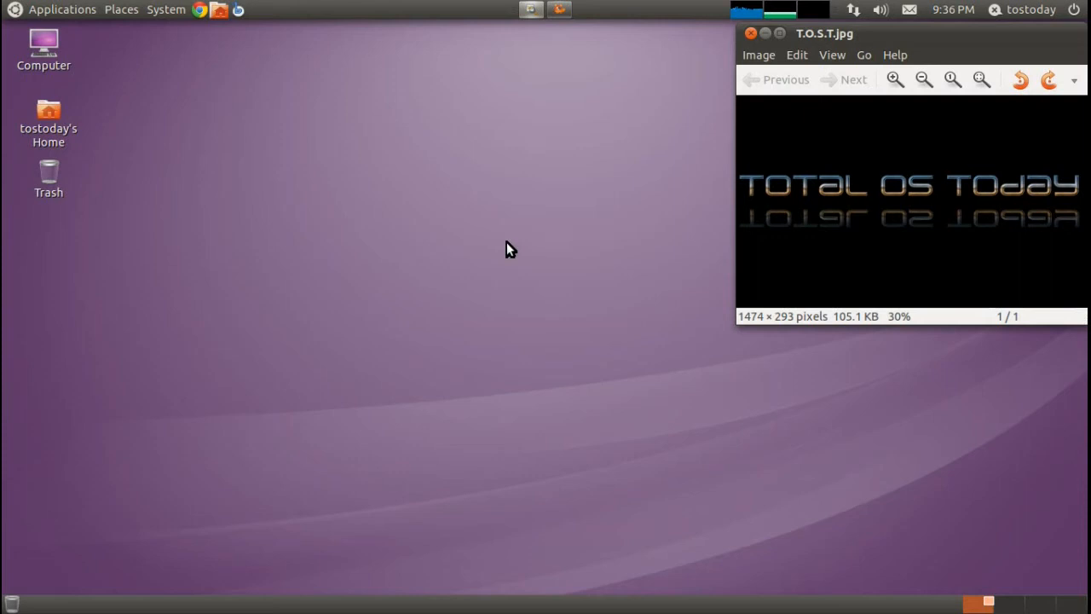
left_click(119, 10)
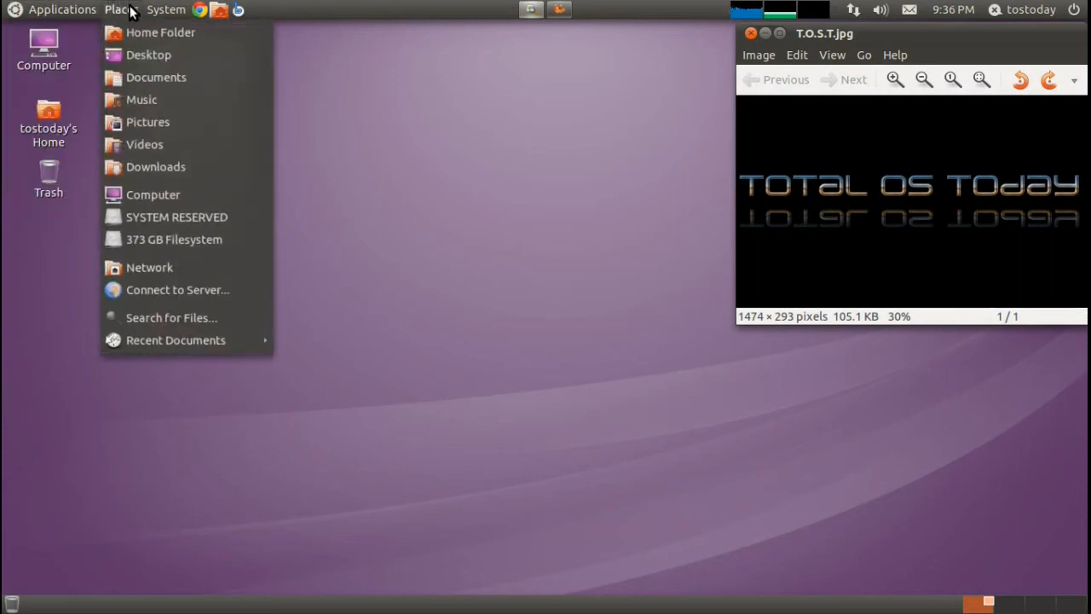
left_click(531, 286)
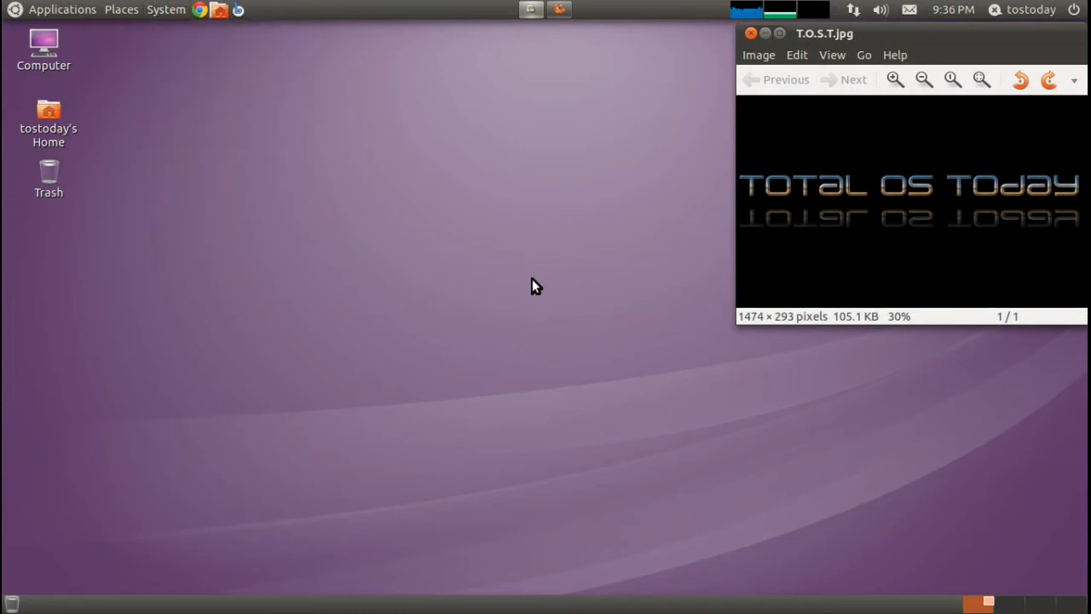